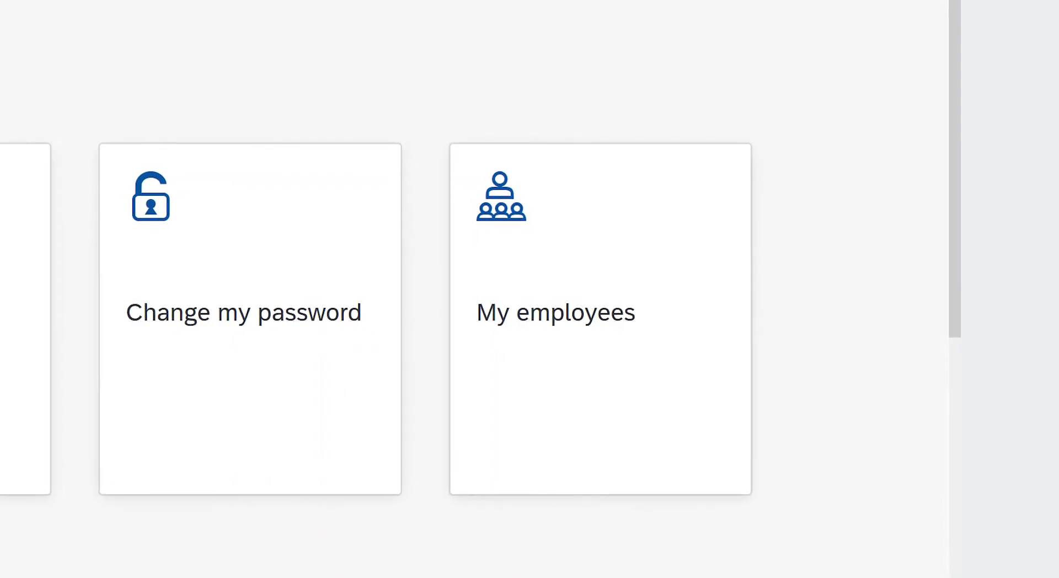
Step: From My employees, select departed employee John McTest (C839) to show his details
scroll("left", 3)
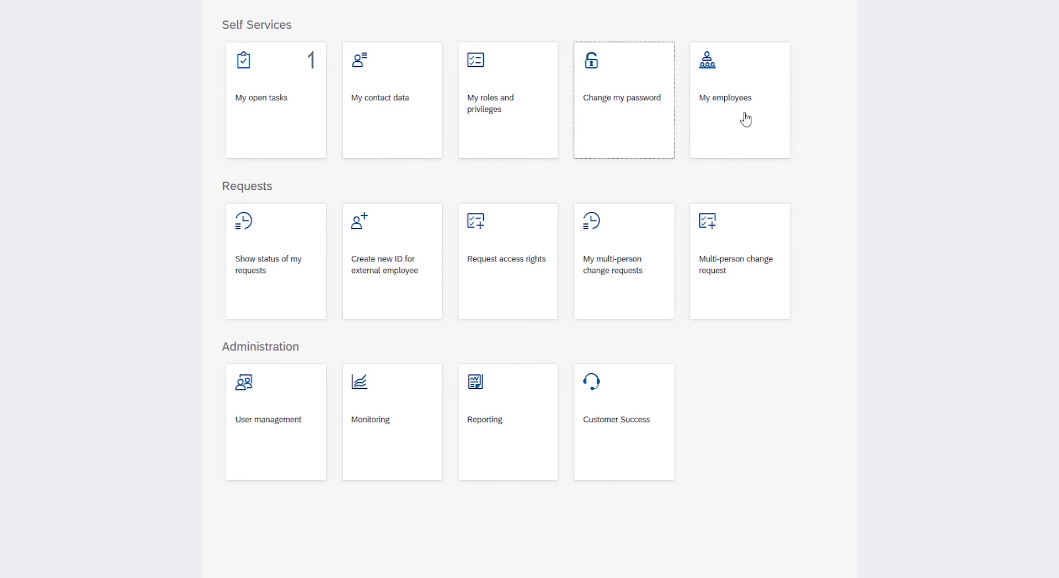
left_click(738, 99)
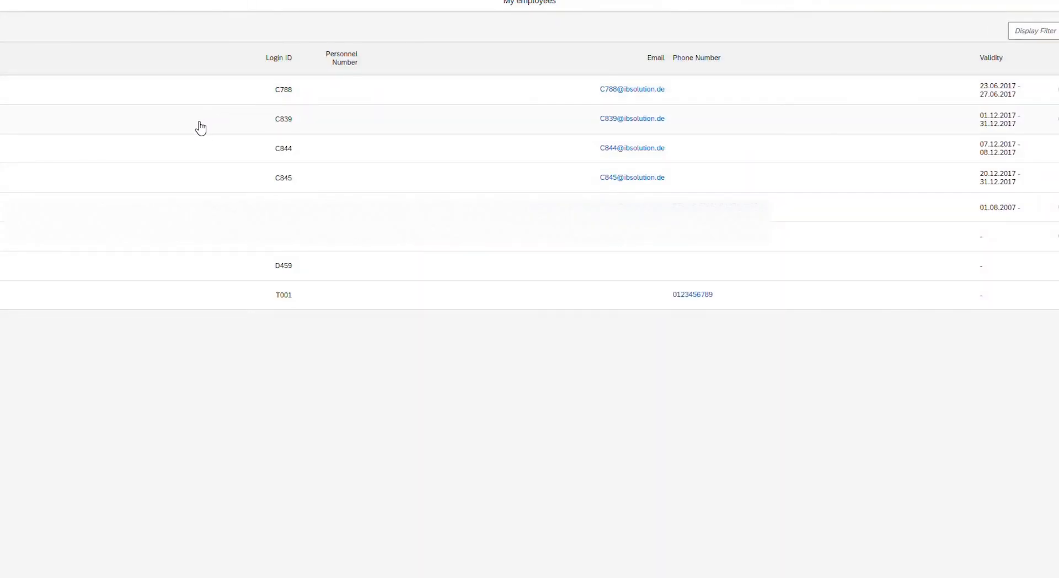
left_click(284, 118)
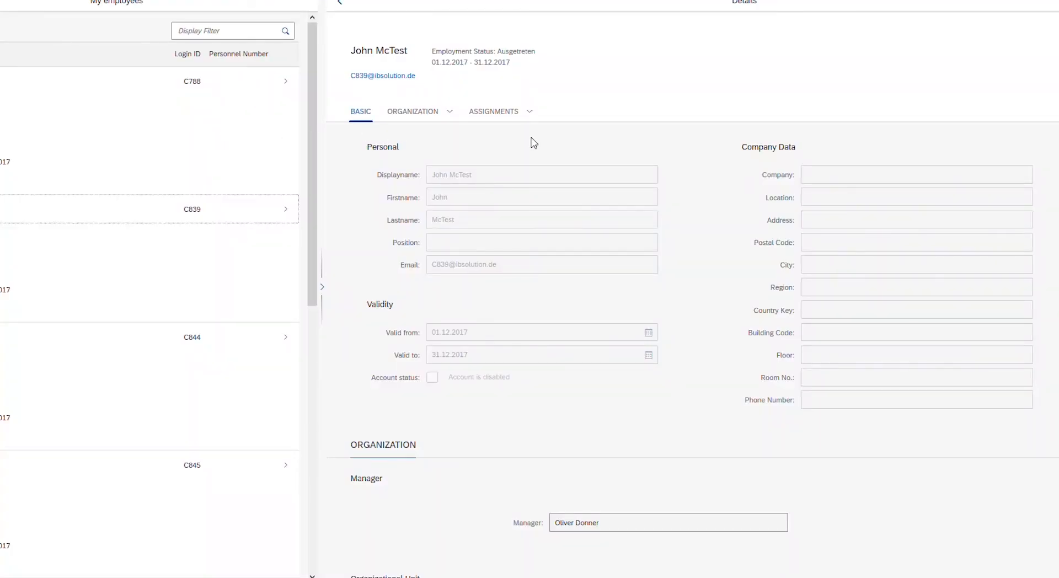
Step: Switch to the Assignments view listing his privileges with OK and FAILED statuses
left_click(413, 112)
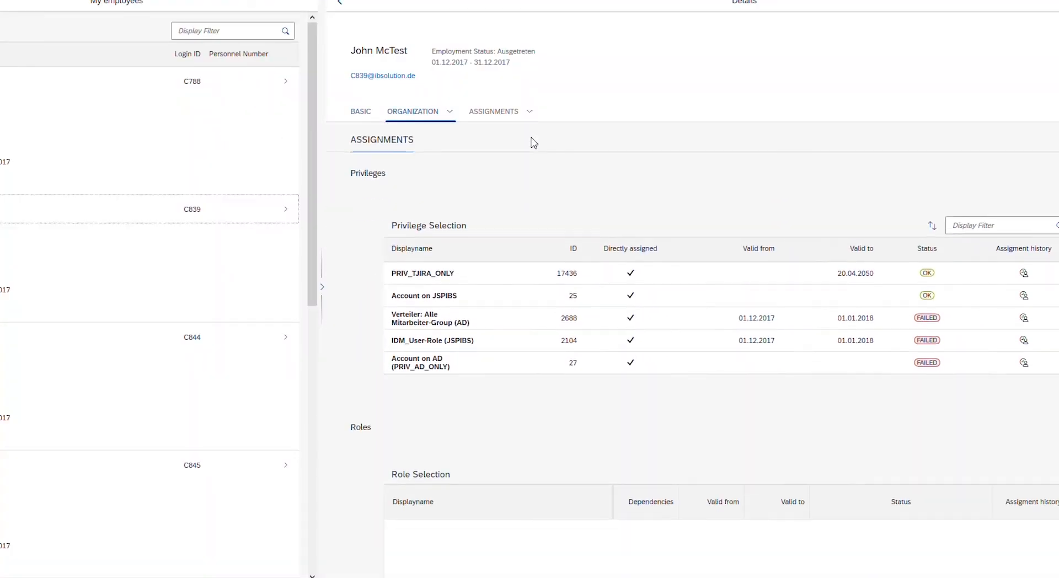
left_click(495, 111)
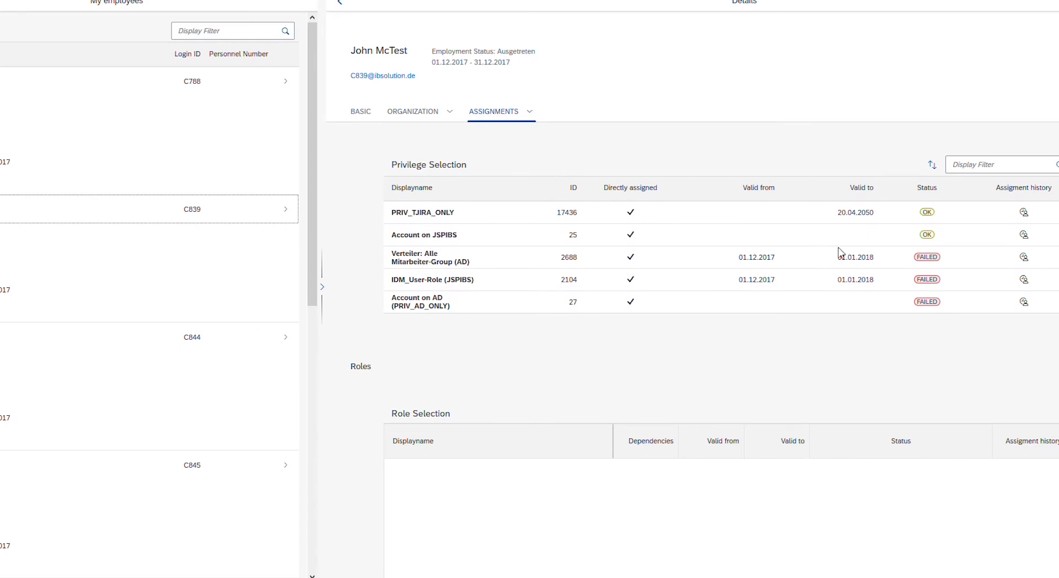
mouse_move(941, 264)
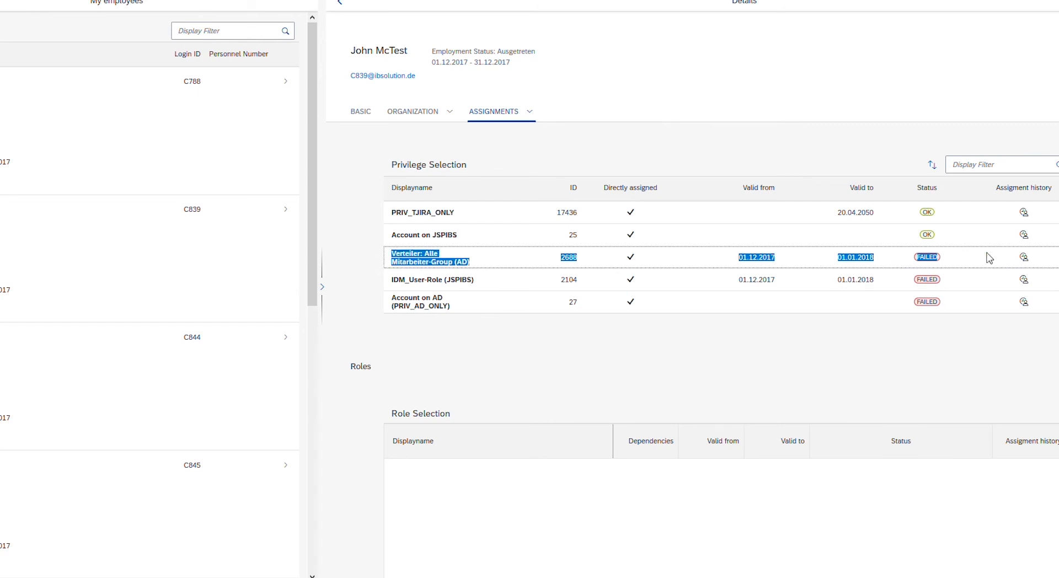
Step: Show the assignment history of 'Verteiler: Alle Mitarbeiter-Group (AD)' and highlight 'Not assigned'
left_click(1024, 257)
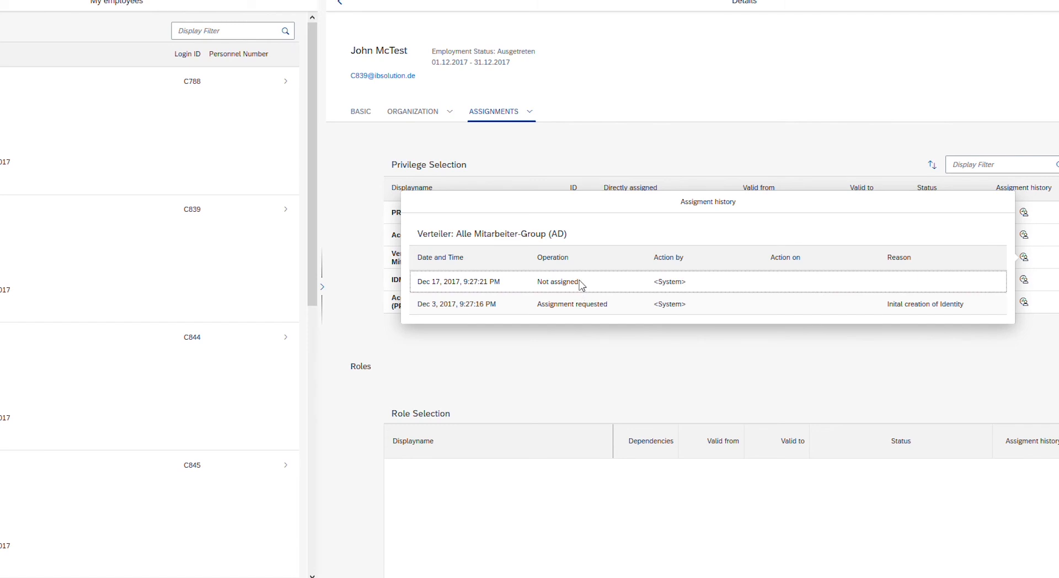
double_click(556, 282)
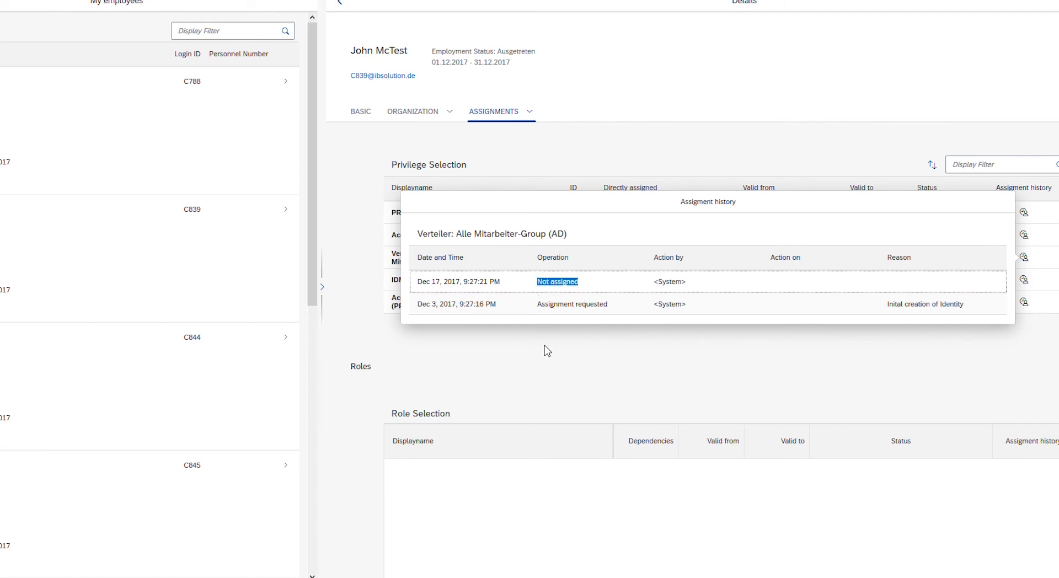